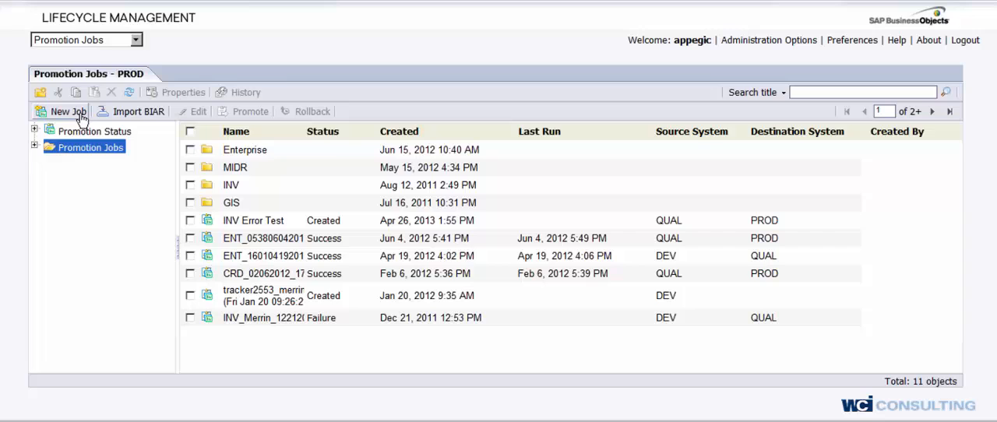
{"action": "mouse_move", "coordinate": [65, 113]}
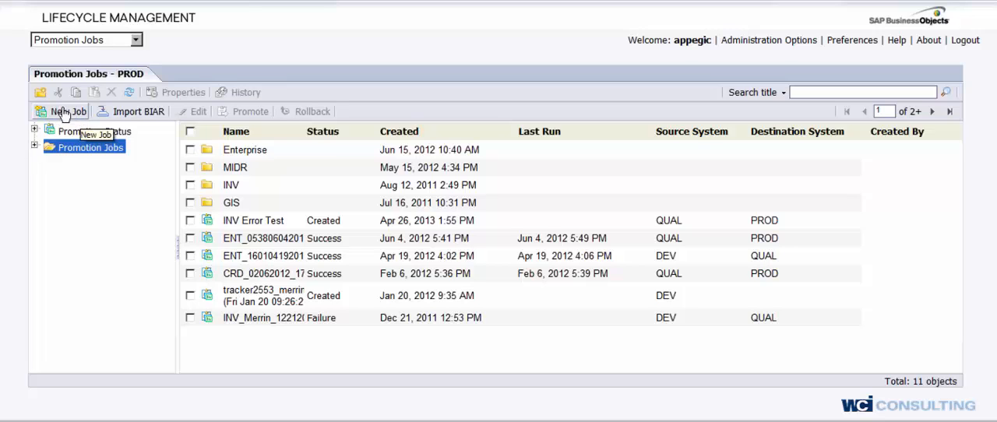
{"action": "left_click", "coordinate": [69, 112]}
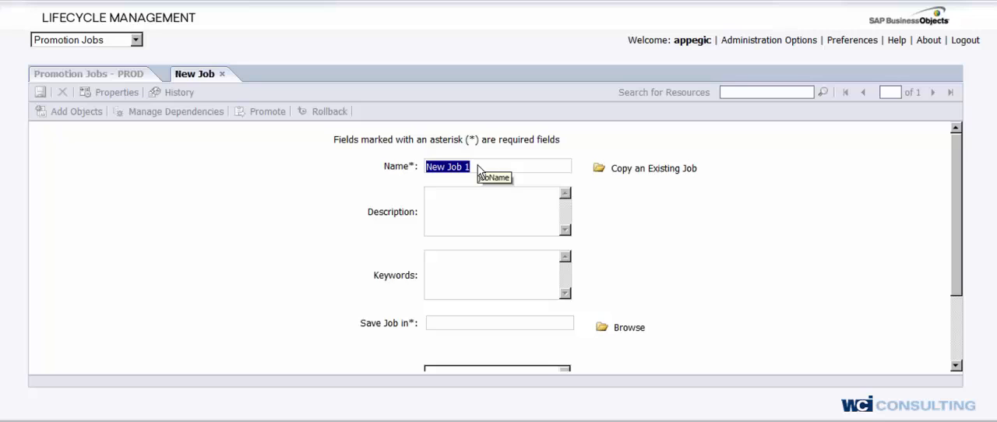
{"action": "type", "text": "ENT_"}
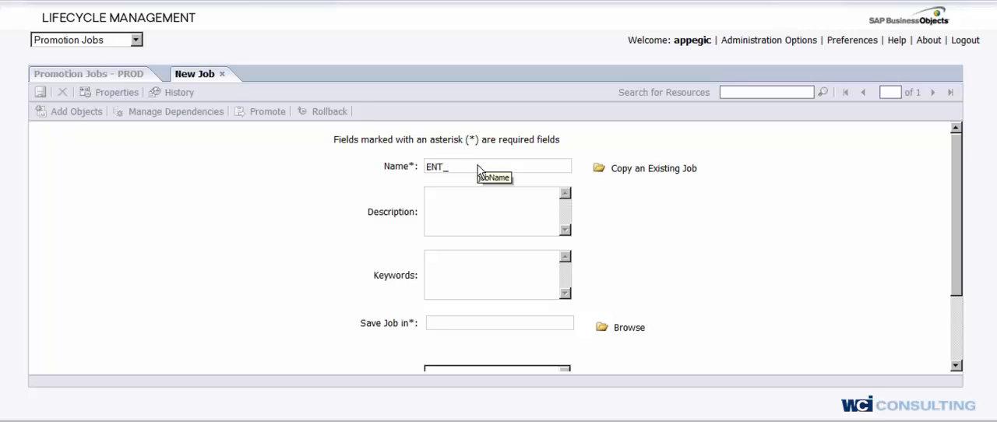
{"action": "type", "text": "22503052015"}
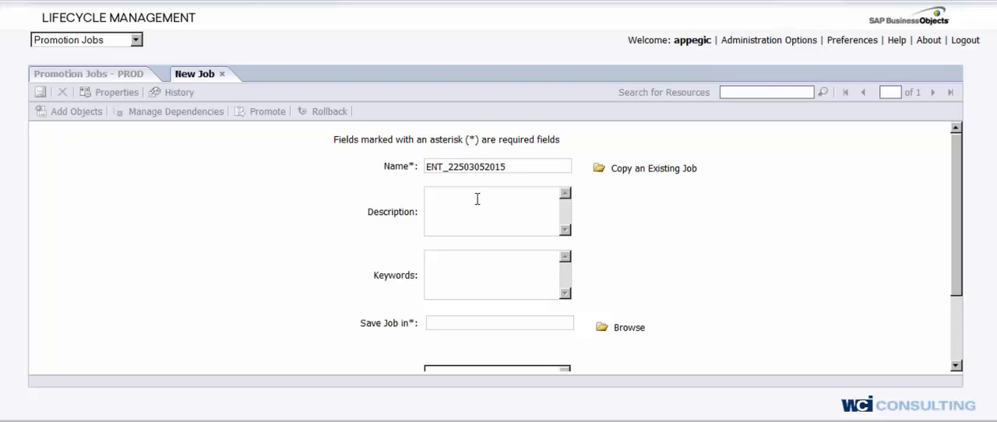
{"action": "type", "text": "Universe migration"}
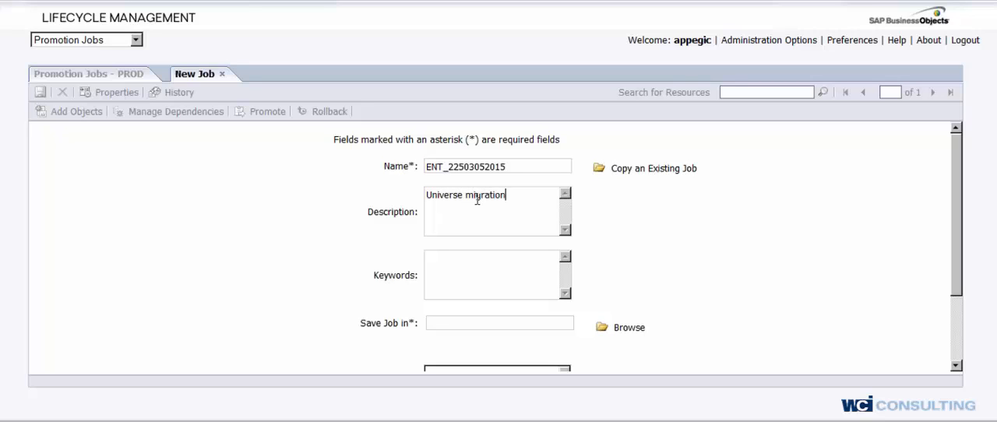
{"action": "type", "text": "from Dev"}
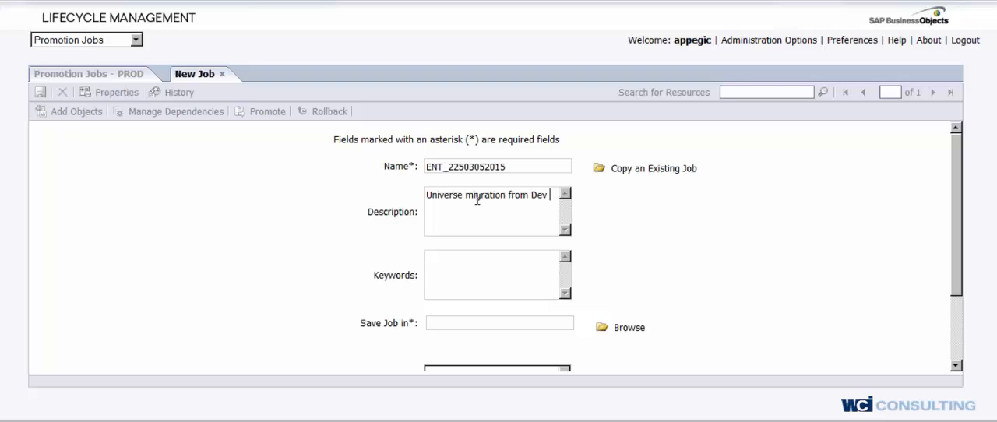
{"action": "type", "text": "to Qual."}
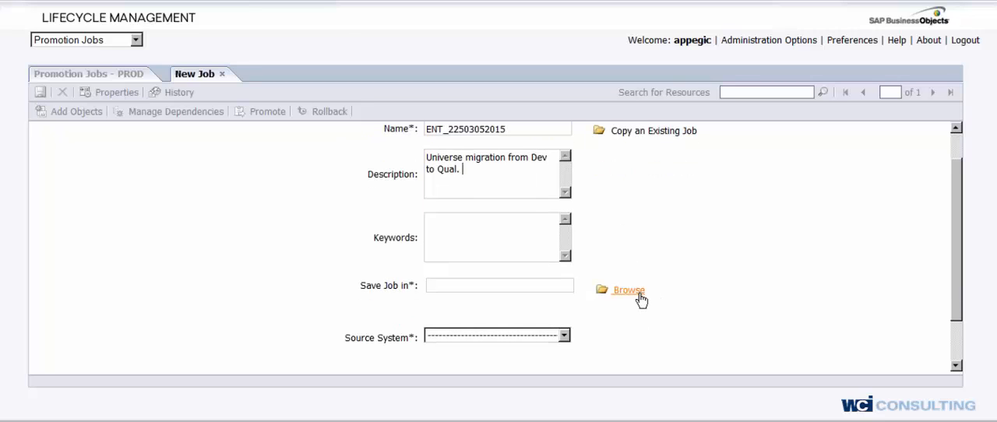
- Choose Promotion Jobs/Enterprise as the folder the job is saved in
{"action": "left_click", "coordinate": [629, 290]}
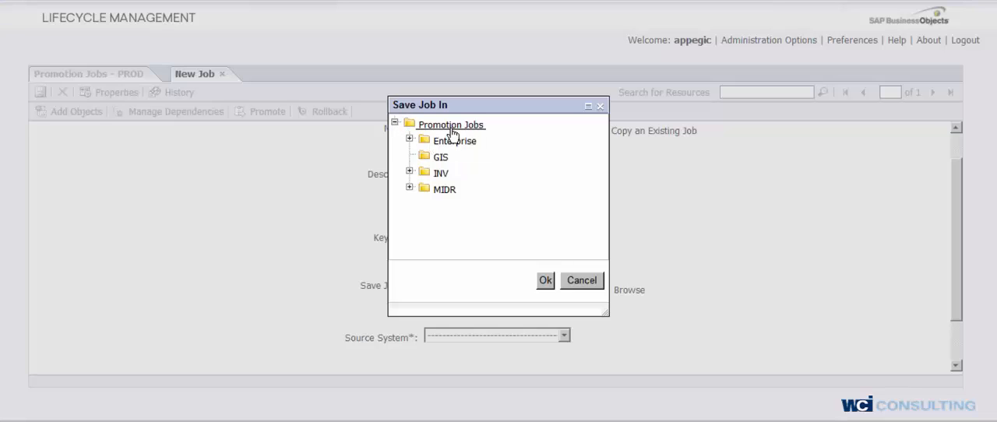
{"action": "left_click", "coordinate": [455, 140]}
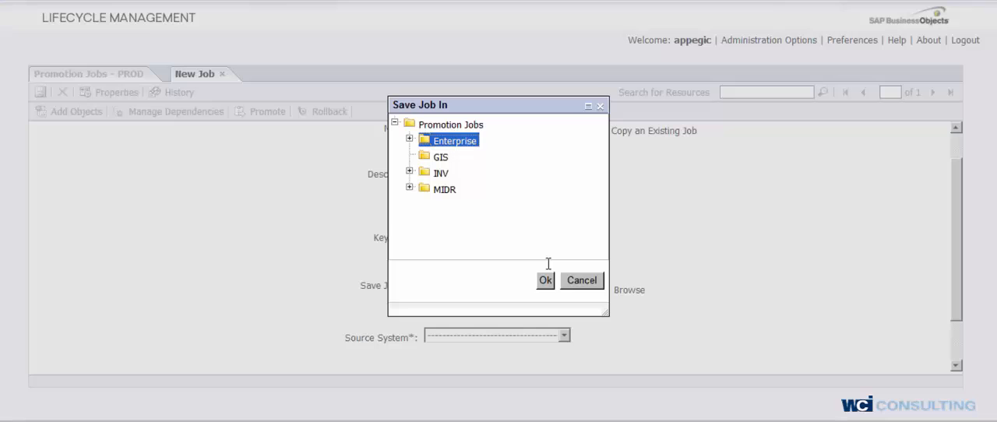
{"action": "left_click", "coordinate": [545, 280]}
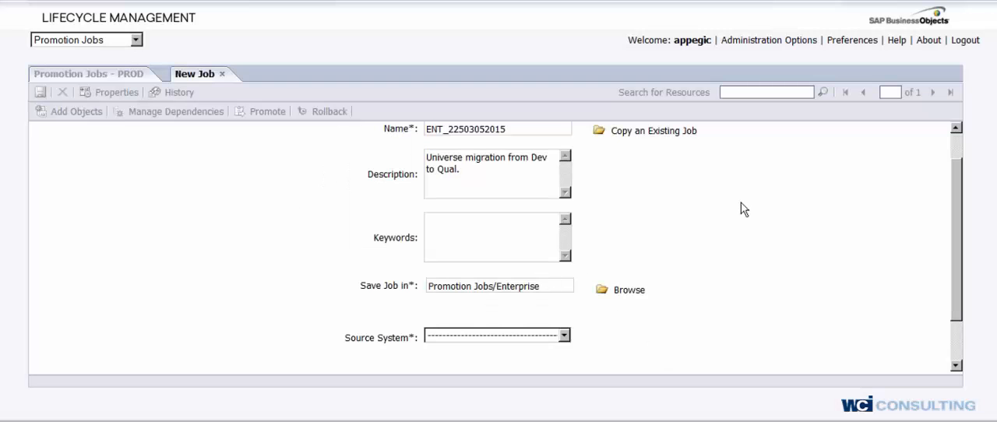
- Log in to DEV as the source system for the job
{"action": "left_click", "coordinate": [581, 146]}
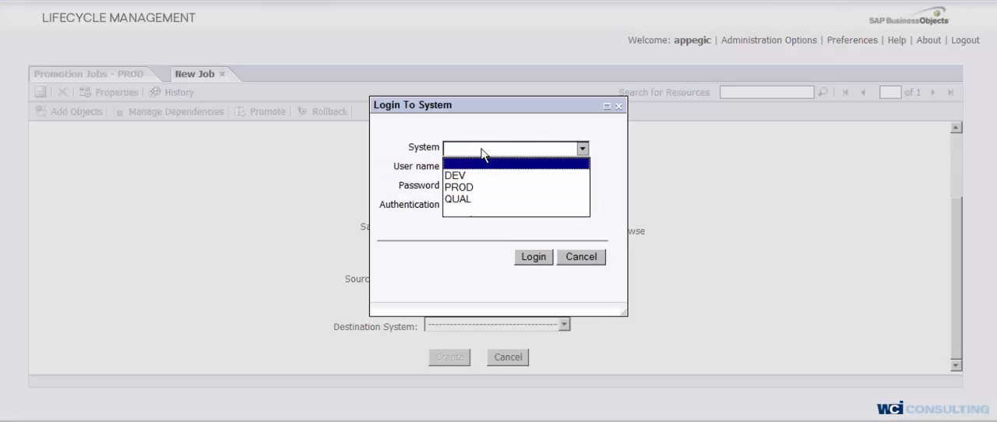
{"action": "left_click", "coordinate": [455, 175]}
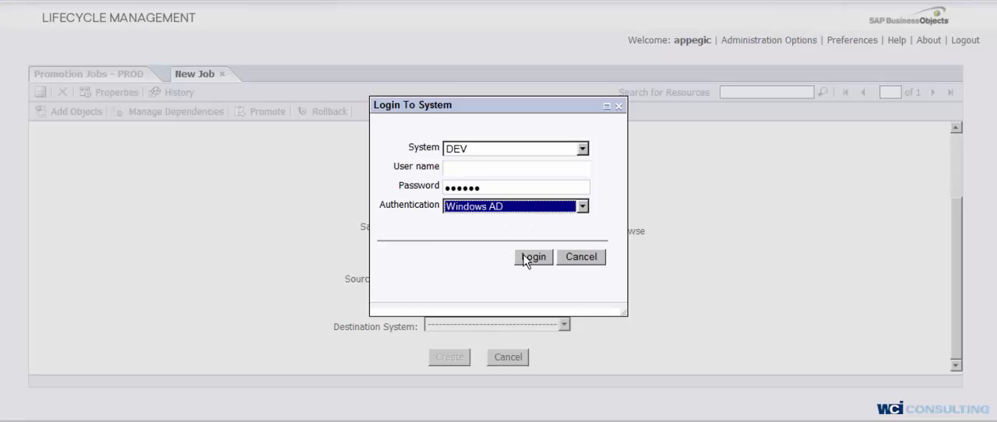
{"action": "left_click", "coordinate": [533, 257]}
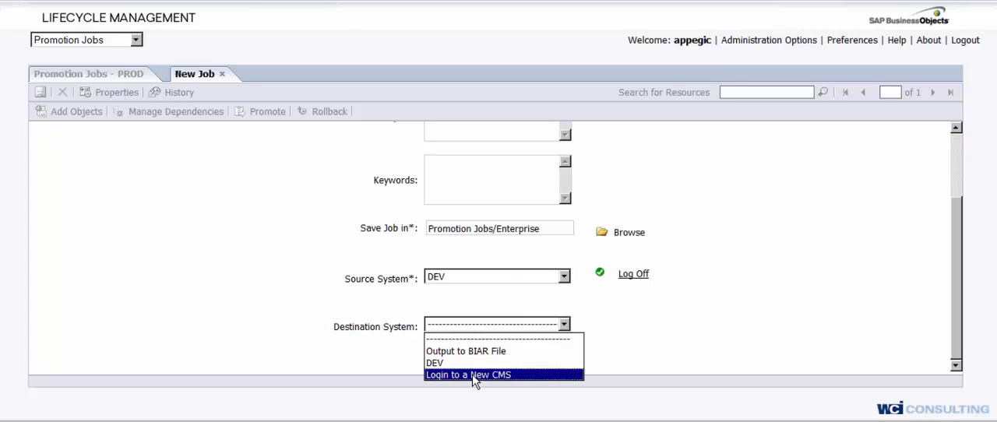
- Log in to QUAL as the destination system and create the job
{"action": "left_click", "coordinate": [467, 374]}
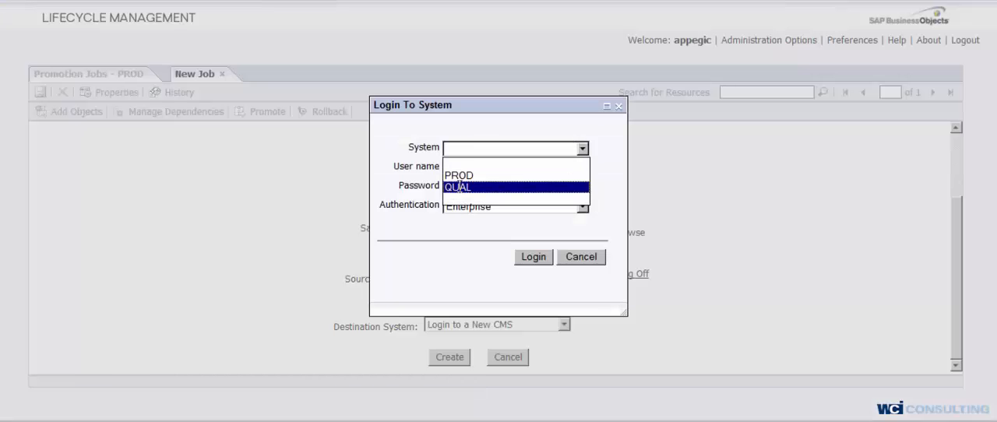
{"action": "left_click", "coordinate": [458, 187]}
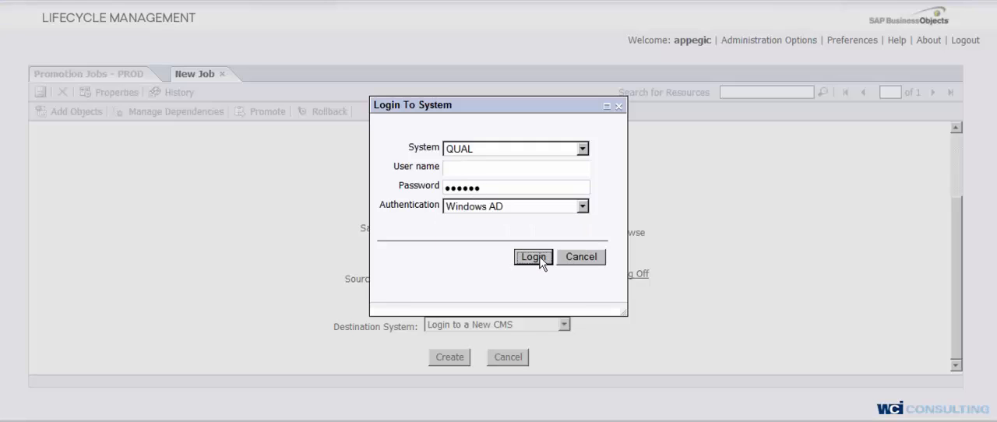
{"action": "left_click", "coordinate": [533, 256]}
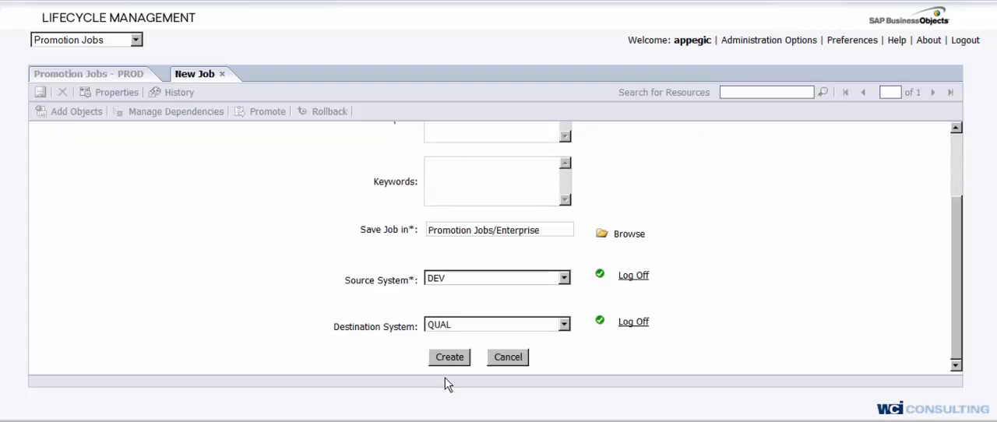
{"action": "left_click", "coordinate": [449, 357]}
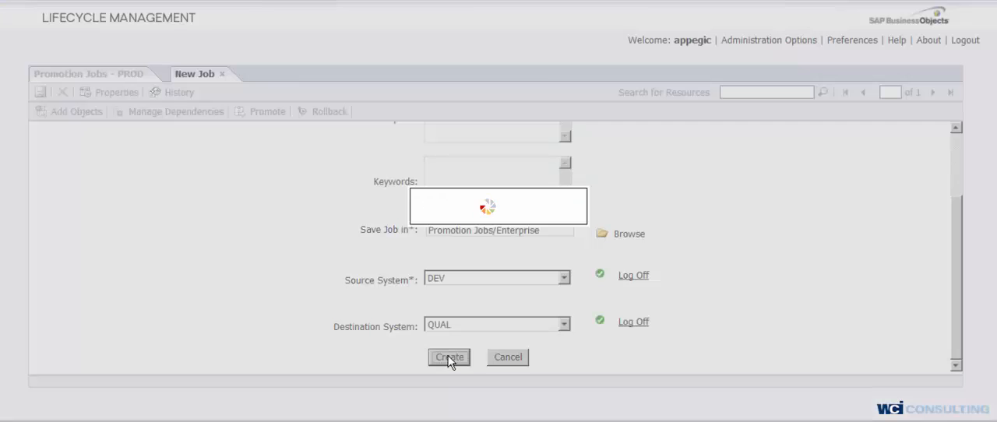
- Locate RPP Reporting under Universes / Enterprise / retirement in Add Objects
{"action": "left_click", "coordinate": [448, 357]}
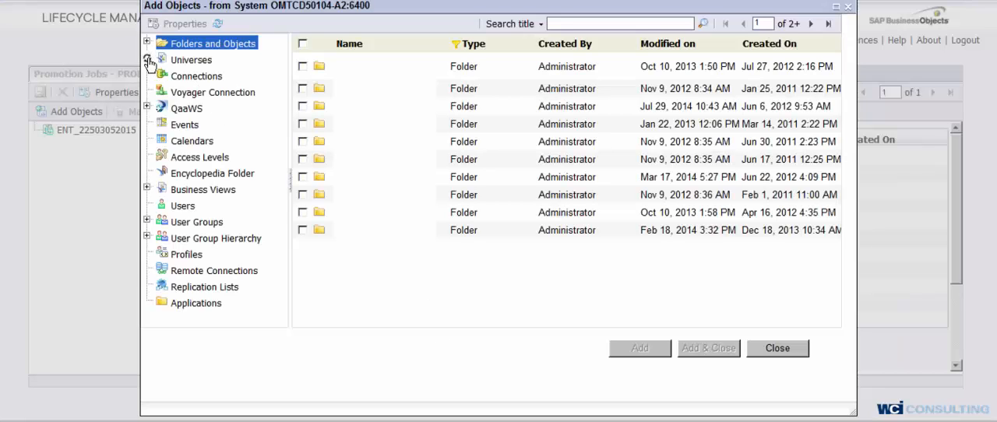
{"action": "left_click", "coordinate": [148, 59]}
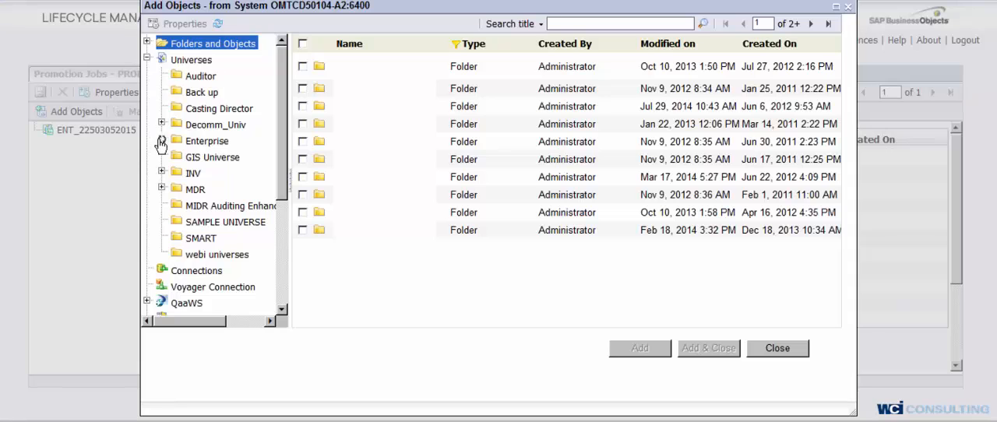
{"action": "left_click", "coordinate": [162, 140]}
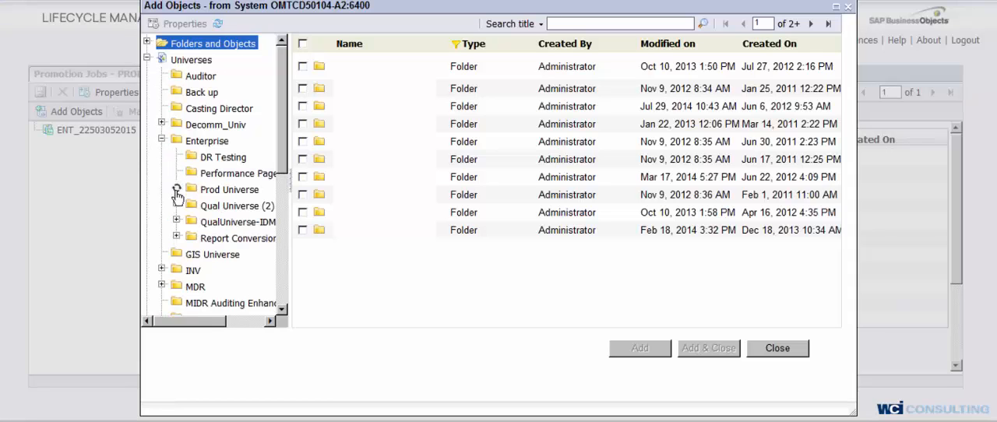
{"action": "scroll", "scroll_direction": "down", "scroll_amount": 3}
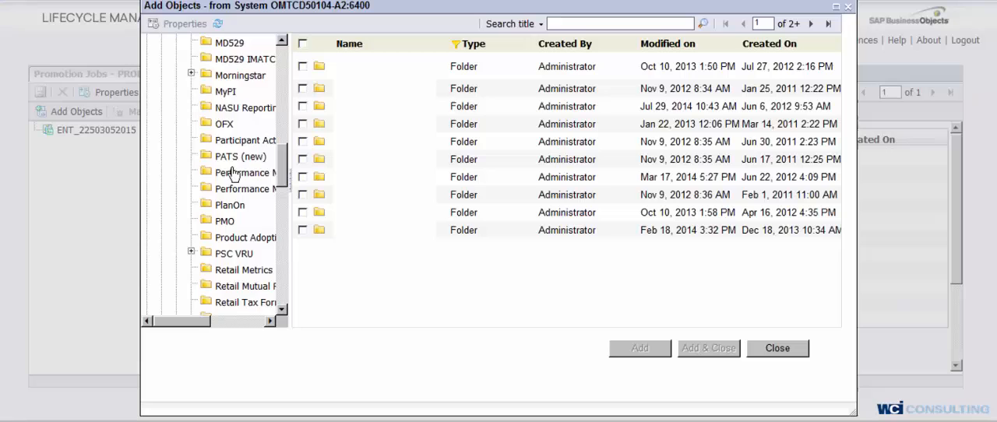
{"action": "scroll", "scroll_direction": "down", "scroll_amount": 3}
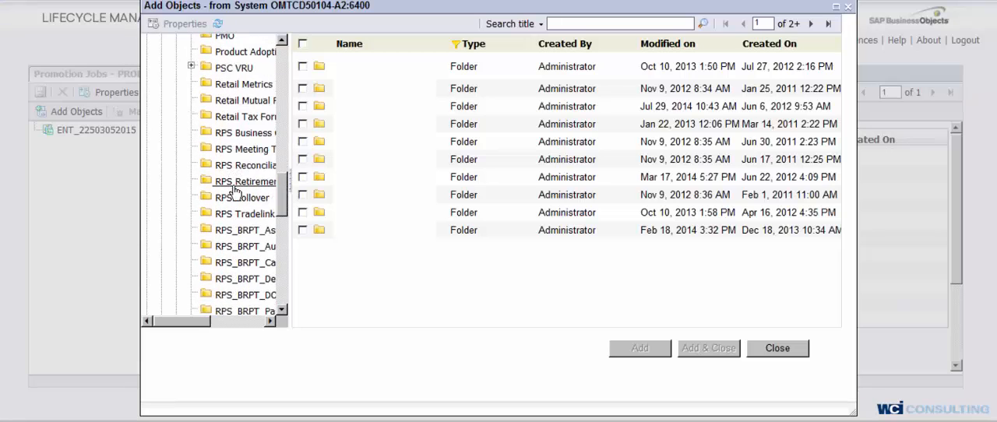
{"action": "left_click", "coordinate": [246, 180]}
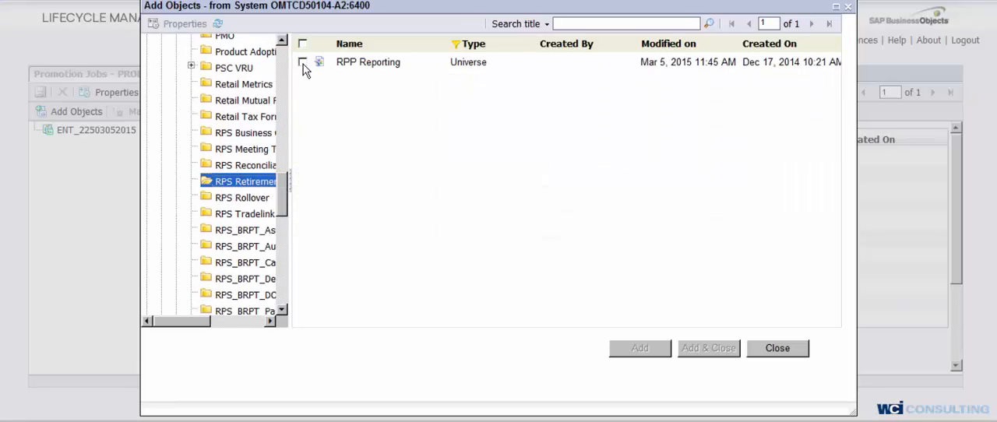
- Select the RPP Reporting universe and add it to the job
{"action": "left_click", "coordinate": [302, 62]}
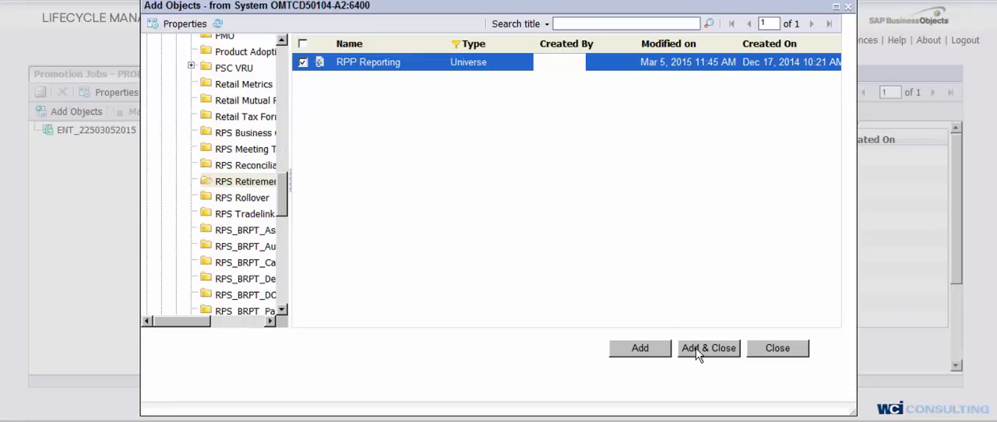
{"action": "left_click", "coordinate": [707, 349]}
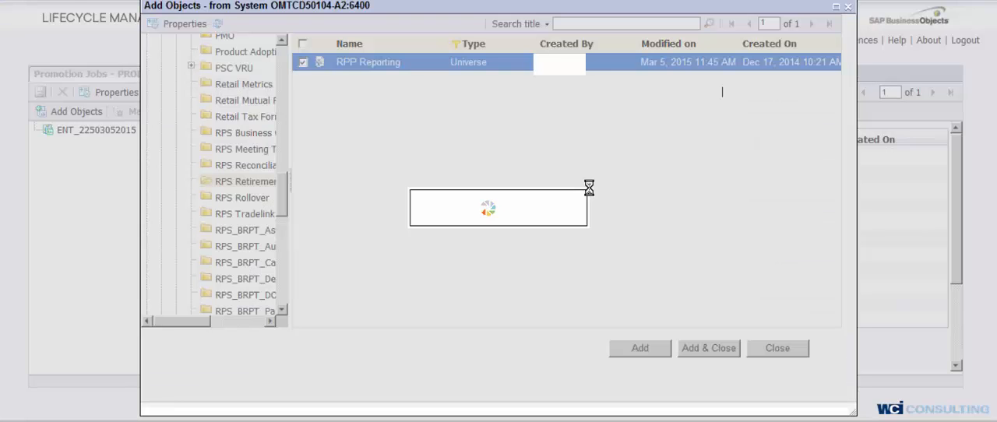
{"action": "left_click", "coordinate": [707, 349]}
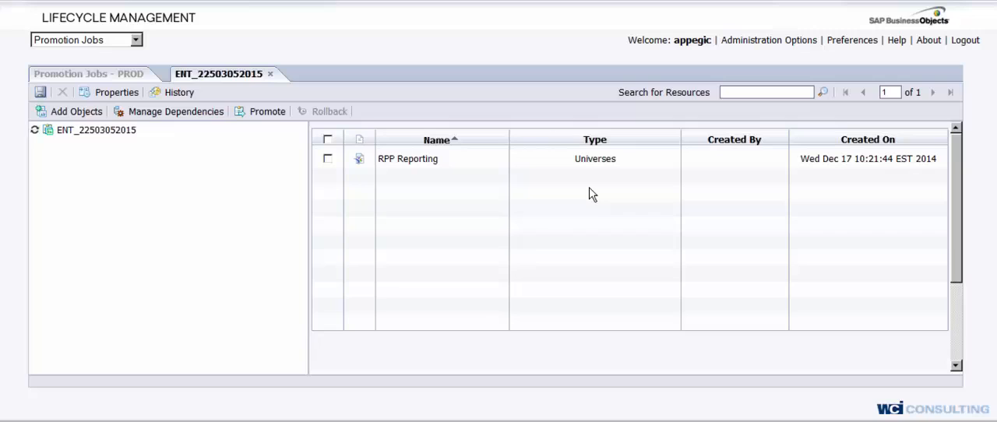
{"action": "left_click", "coordinate": [35, 131]}
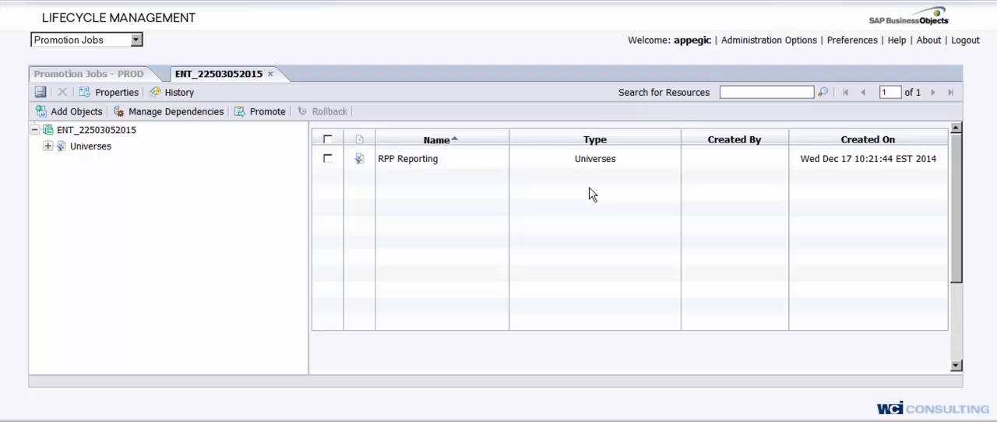
{"action": "mouse_move", "coordinate": [321, 172]}
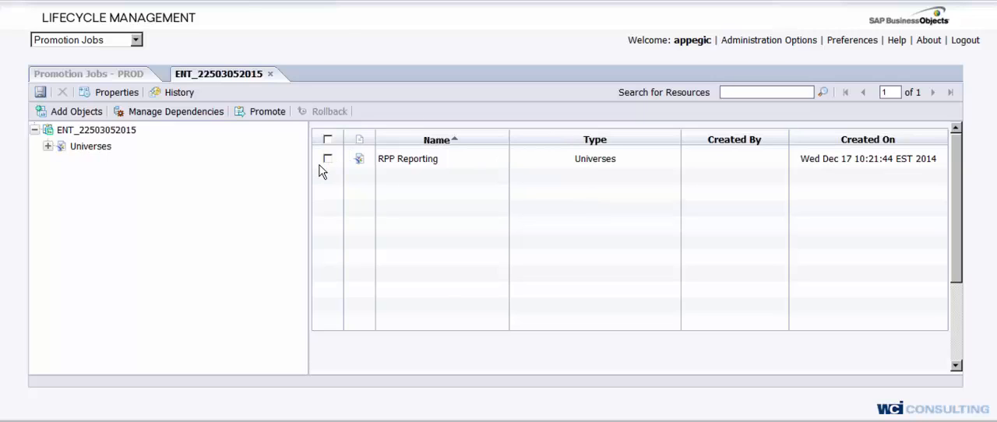
{"action": "mouse_move", "coordinate": [187, 117]}
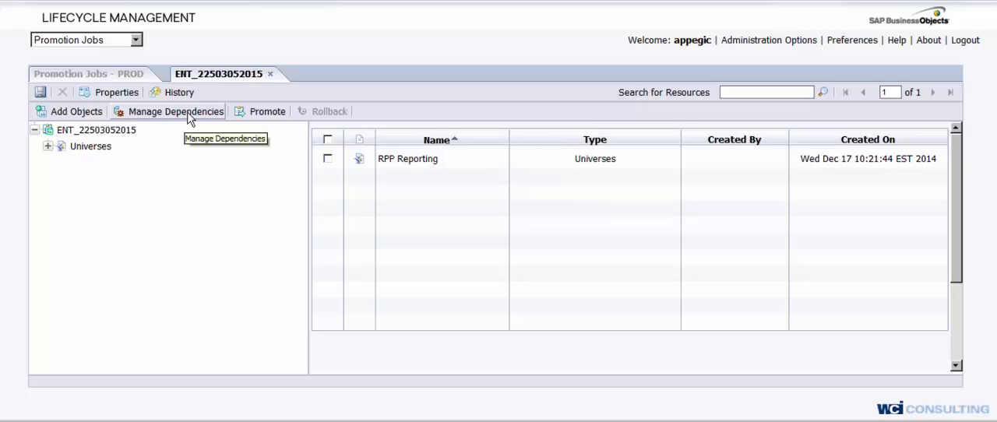
- Include the dependent DB2W - WARHSE connection via Manage Dependencies and apply it
{"action": "left_click", "coordinate": [175, 111]}
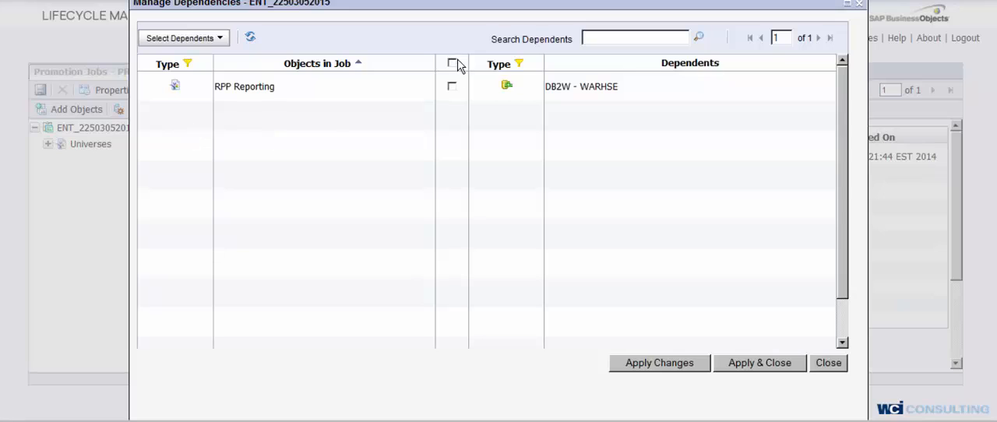
{"action": "left_click", "coordinate": [452, 63]}
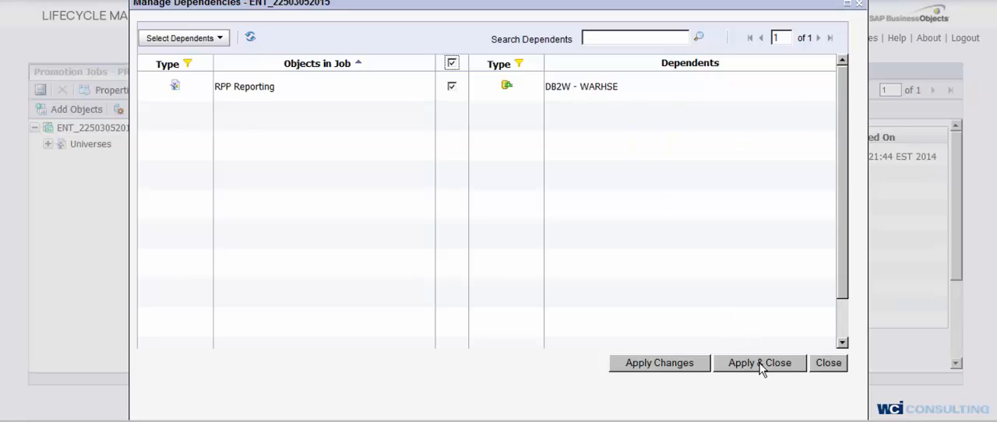
{"action": "left_click", "coordinate": [760, 363]}
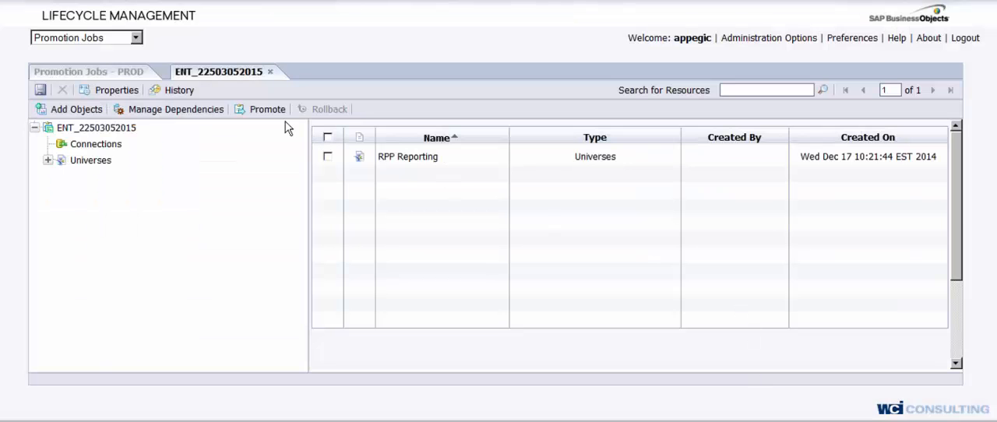
- Start the DEV-to-QUAL promotion and select the DB2W - WARHSE connection mapping
{"action": "left_click", "coordinate": [268, 109]}
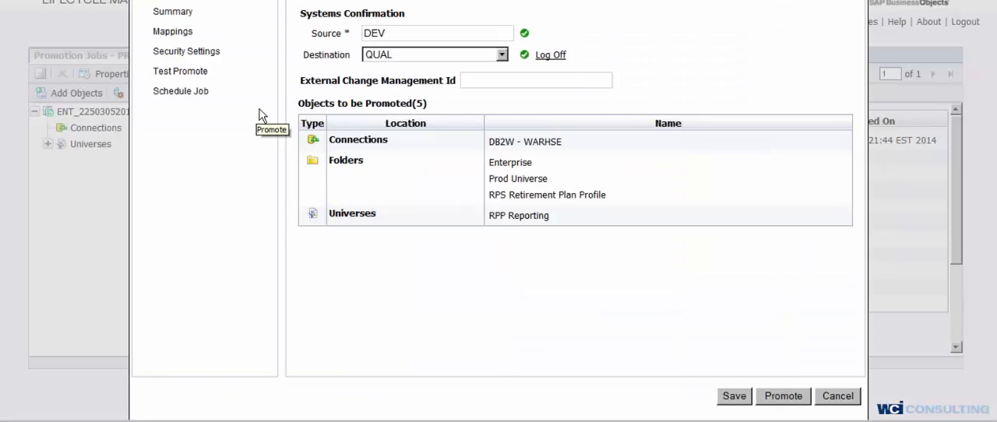
{"action": "mouse_move", "coordinate": [405, 34]}
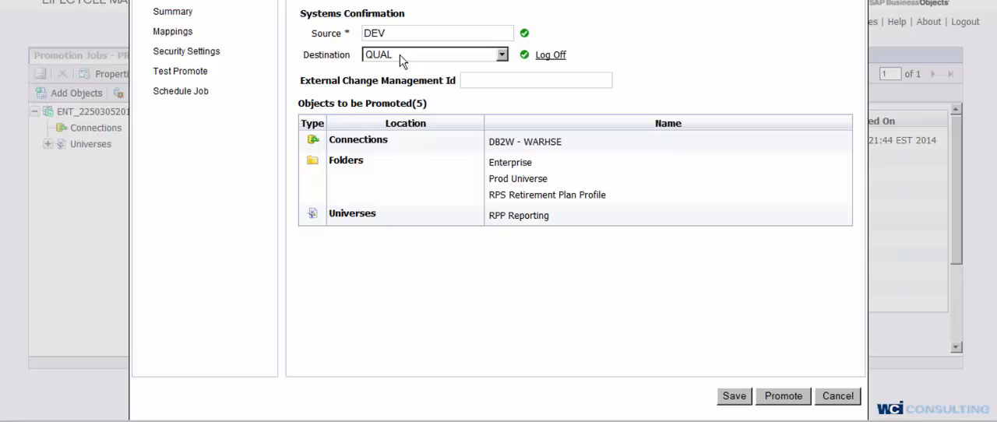
{"action": "left_click", "coordinate": [171, 31]}
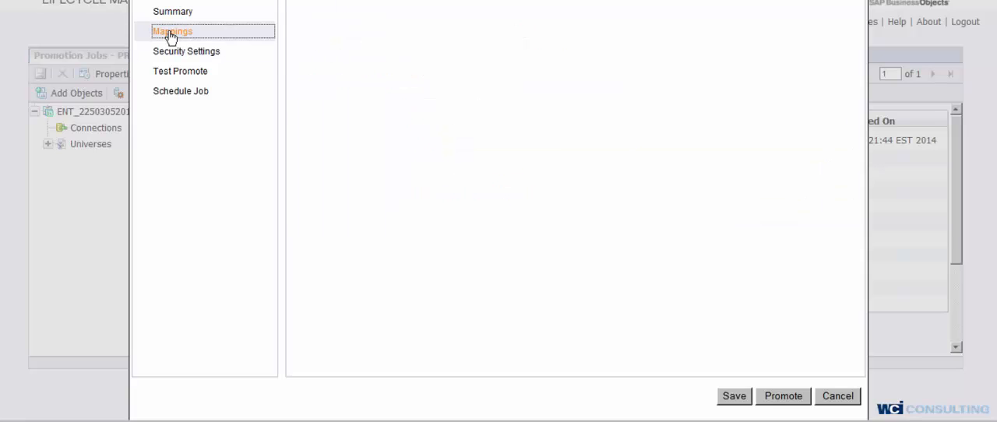
{"action": "left_click", "coordinate": [171, 31]}
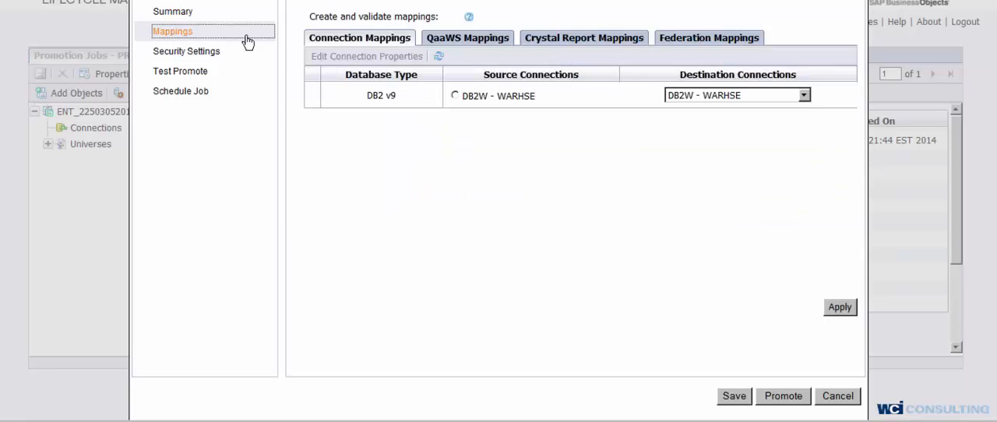
{"action": "left_click", "coordinate": [455, 95]}
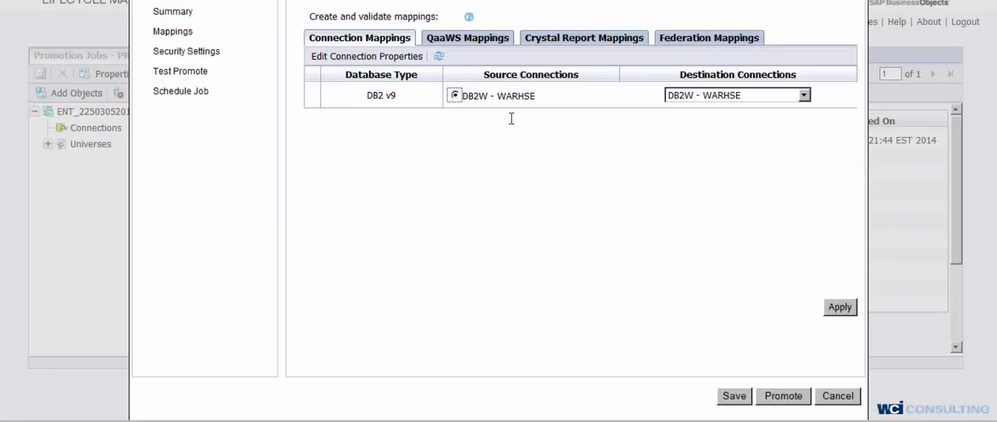
{"action": "mouse_move", "coordinate": [756, 100]}
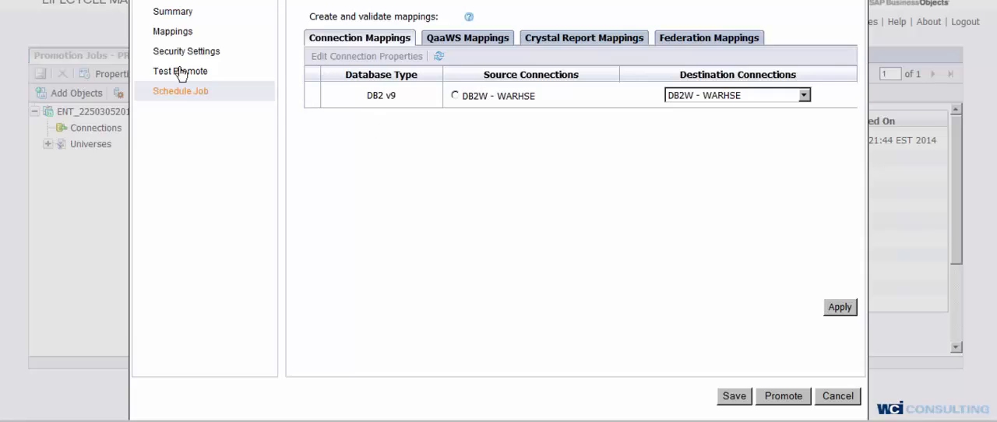
- Run a Test Promote showing Success for the five objects, then launch the promotion
{"action": "left_click", "coordinate": [180, 72]}
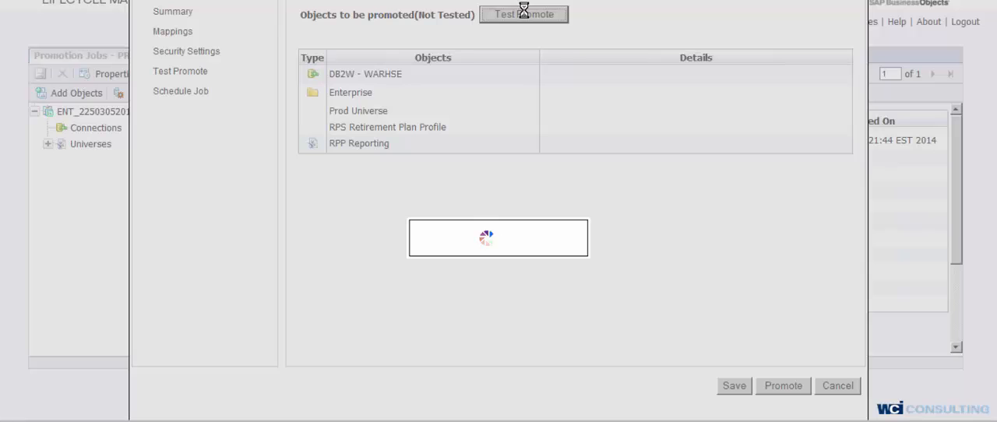
{"action": "left_click", "coordinate": [523, 14]}
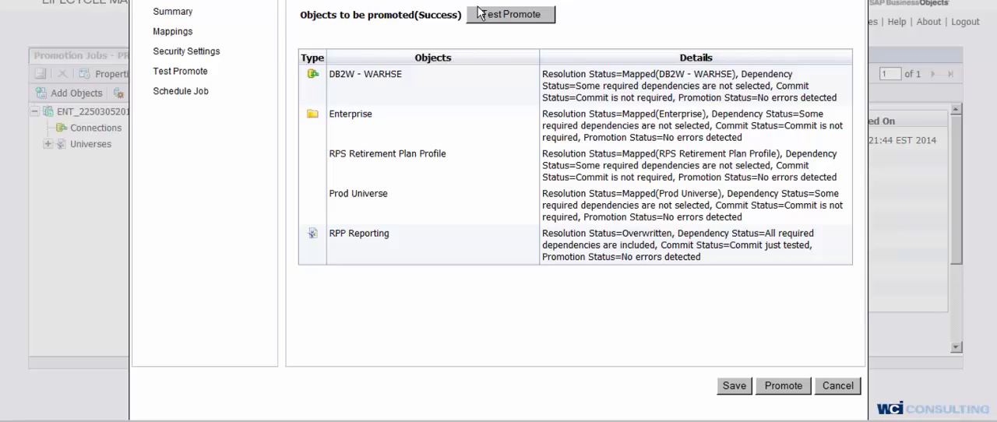
{"action": "mouse_move", "coordinate": [434, 26]}
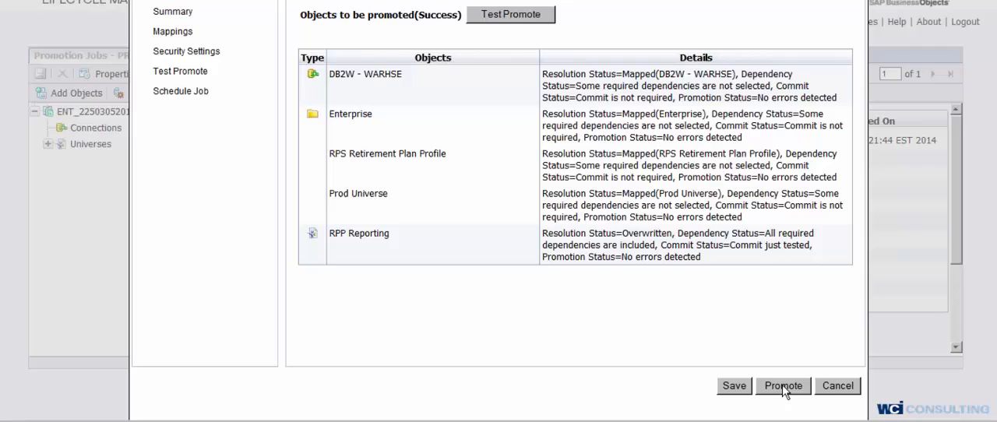
{"action": "left_click", "coordinate": [782, 386]}
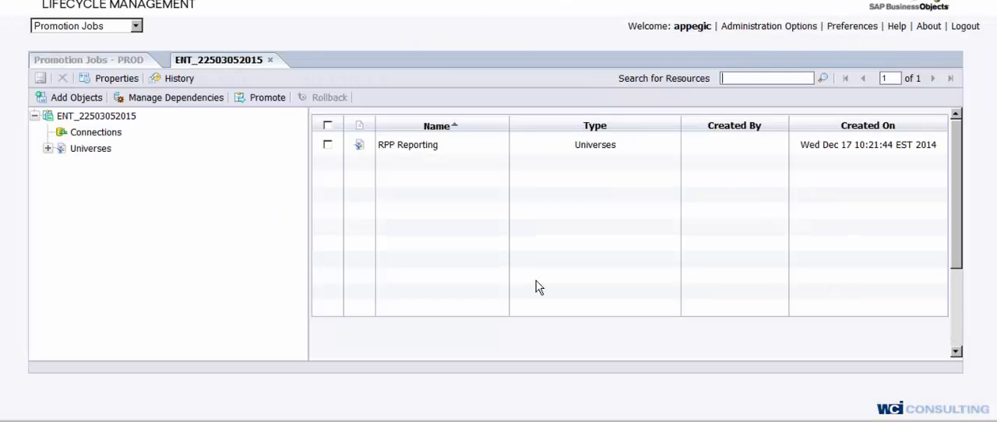
{"action": "mouse_move", "coordinate": [535, 292]}
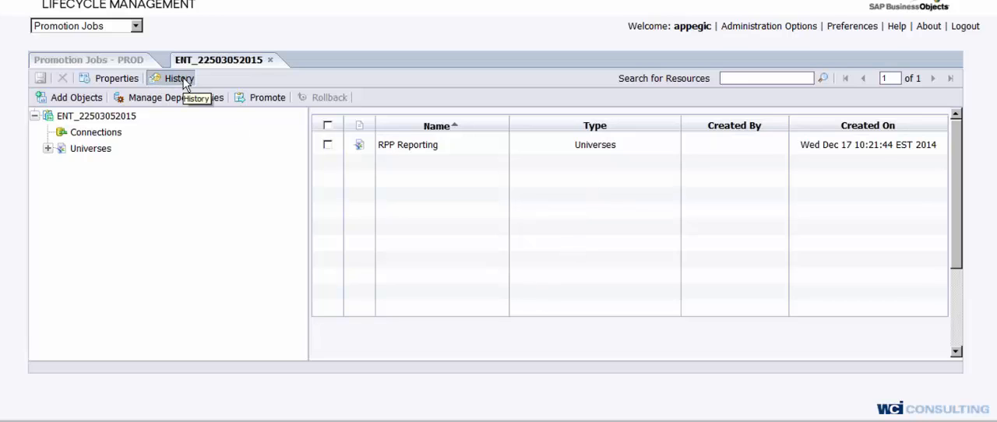
- View Job History and refresh until the DEV-to-QUAL instance shows Success
{"action": "left_click", "coordinate": [177, 78]}
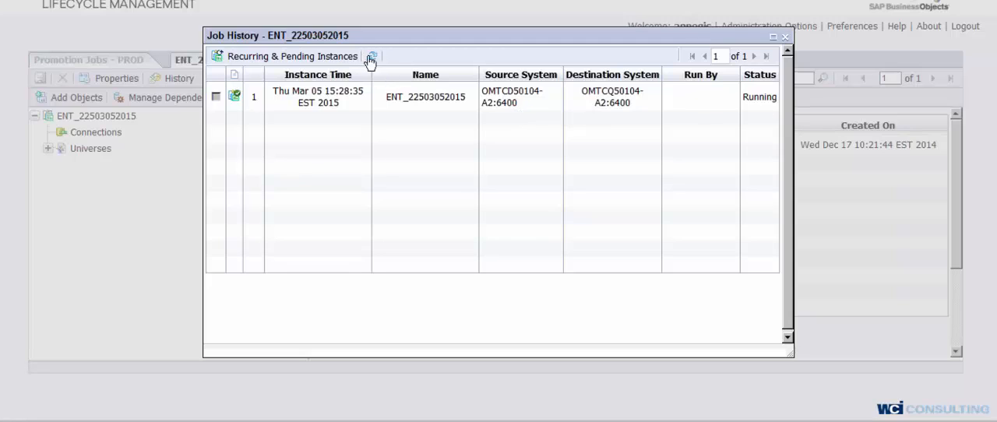
{"action": "mouse_move", "coordinate": [434, 160]}
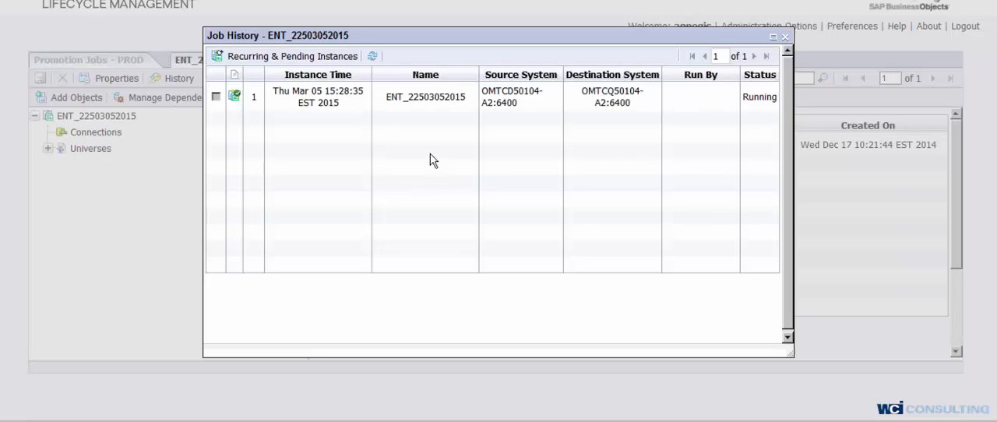
{"action": "mouse_move", "coordinate": [522, 90]}
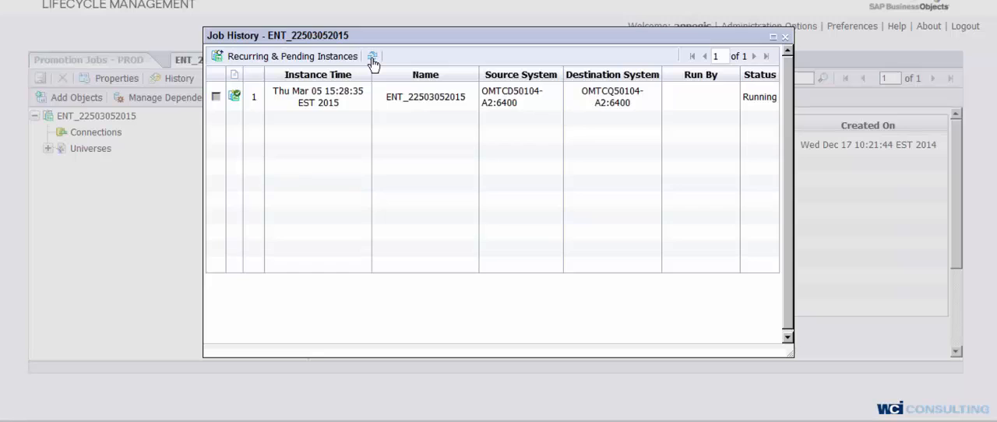
{"action": "left_click", "coordinate": [372, 56]}
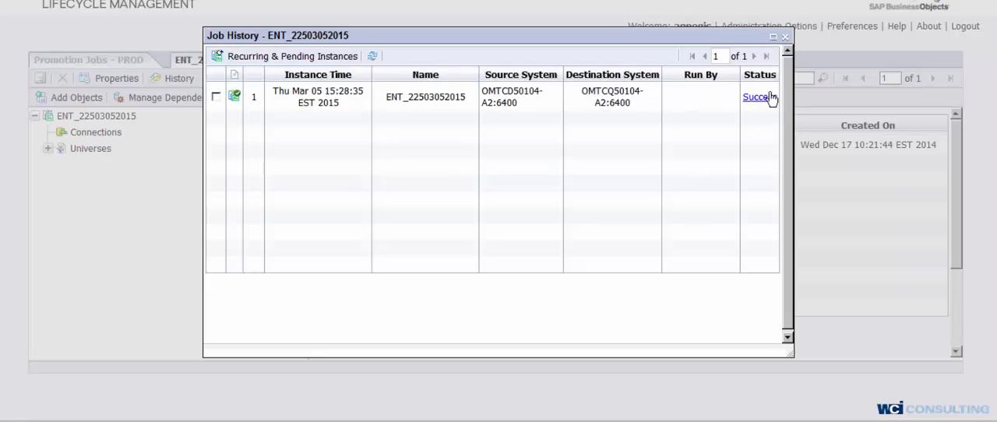